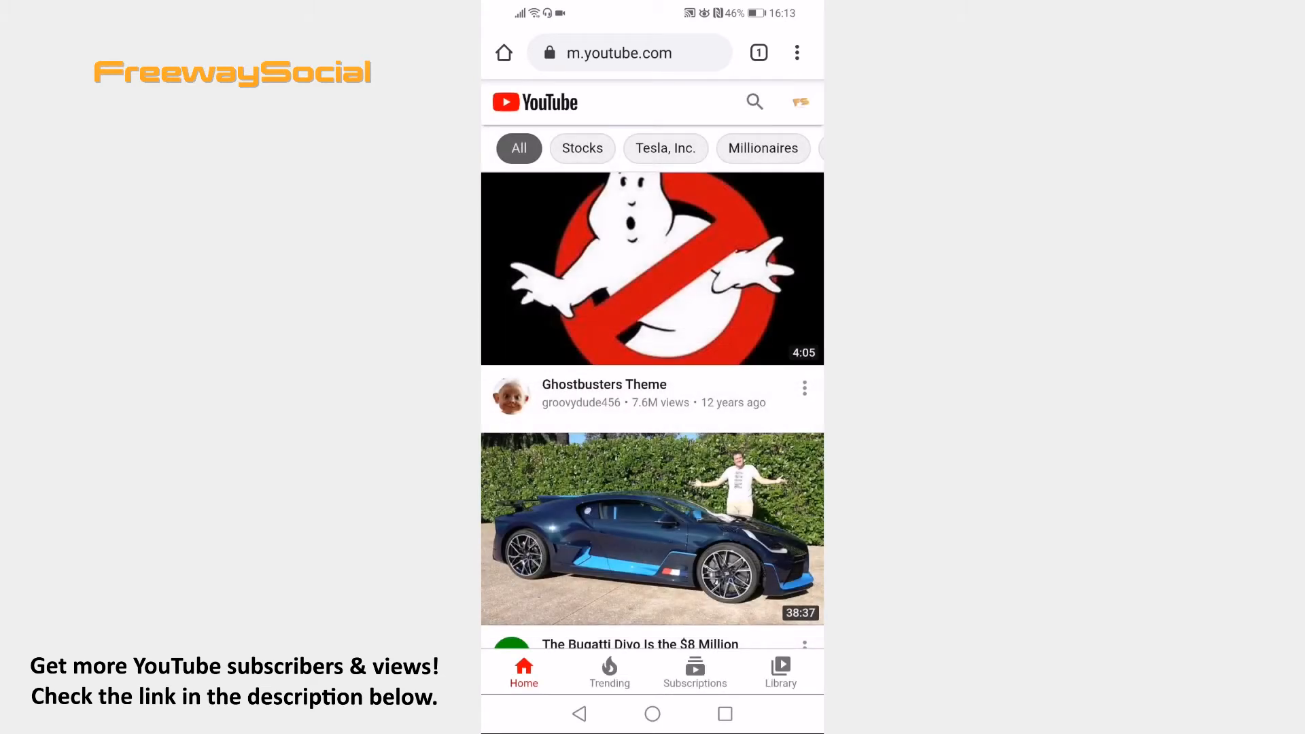
Turn on Chrome's 'Desktop site' option to load the desktop YouTube Studio page.
{"action": "left_click", "coordinate": [796, 52]}
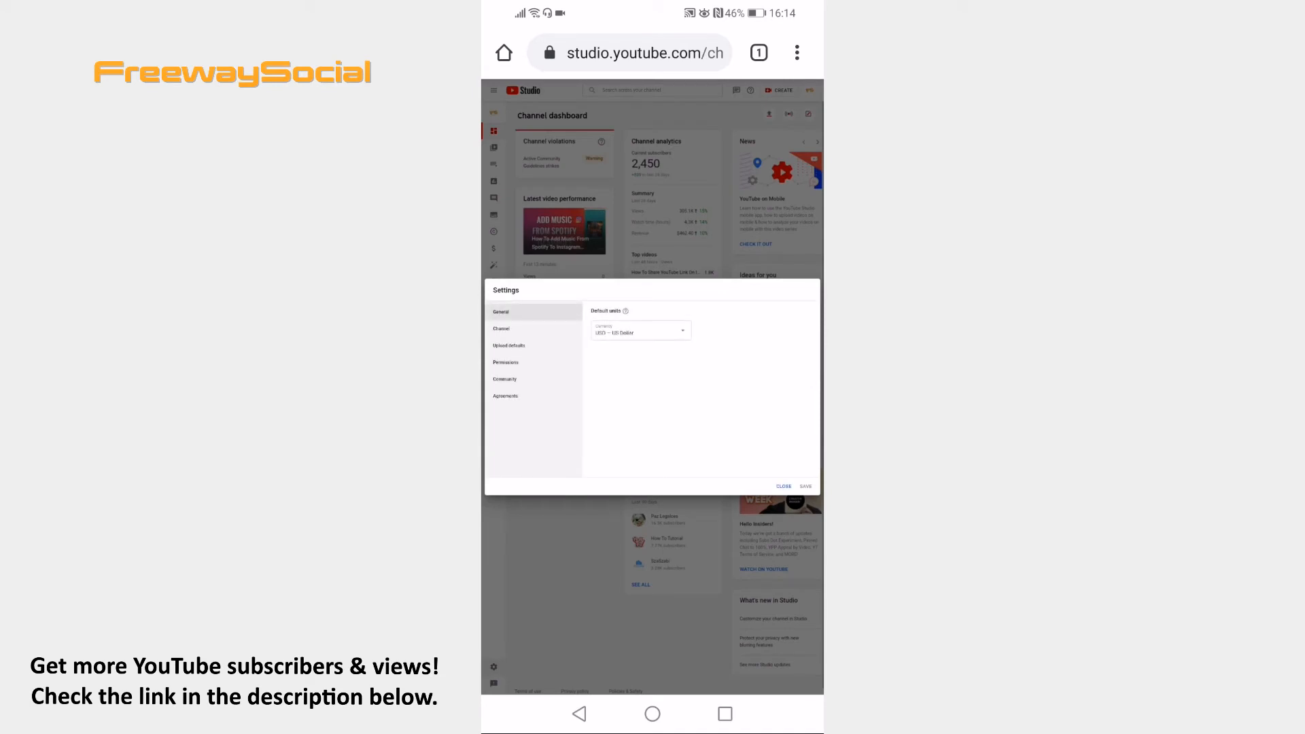
Select the Channel tab in Settings to show Basic info with country and keywords.
{"action": "left_click", "coordinate": [501, 328]}
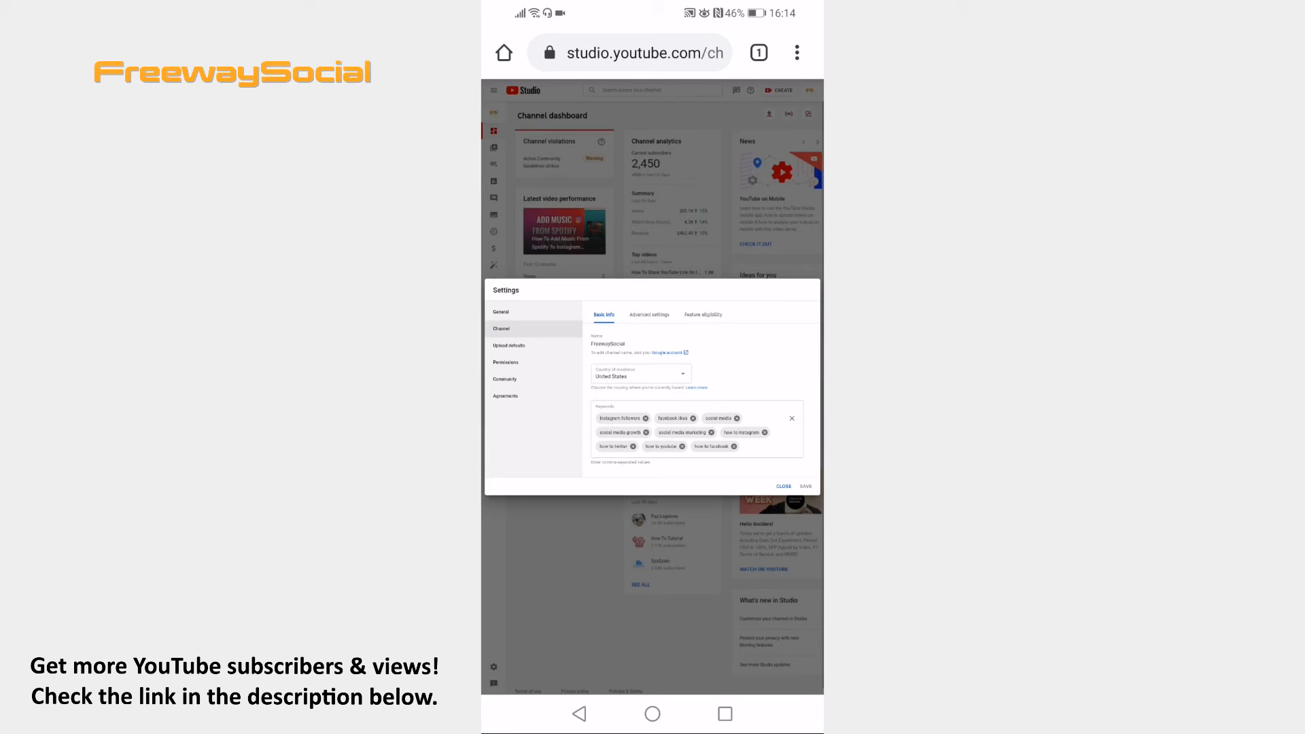